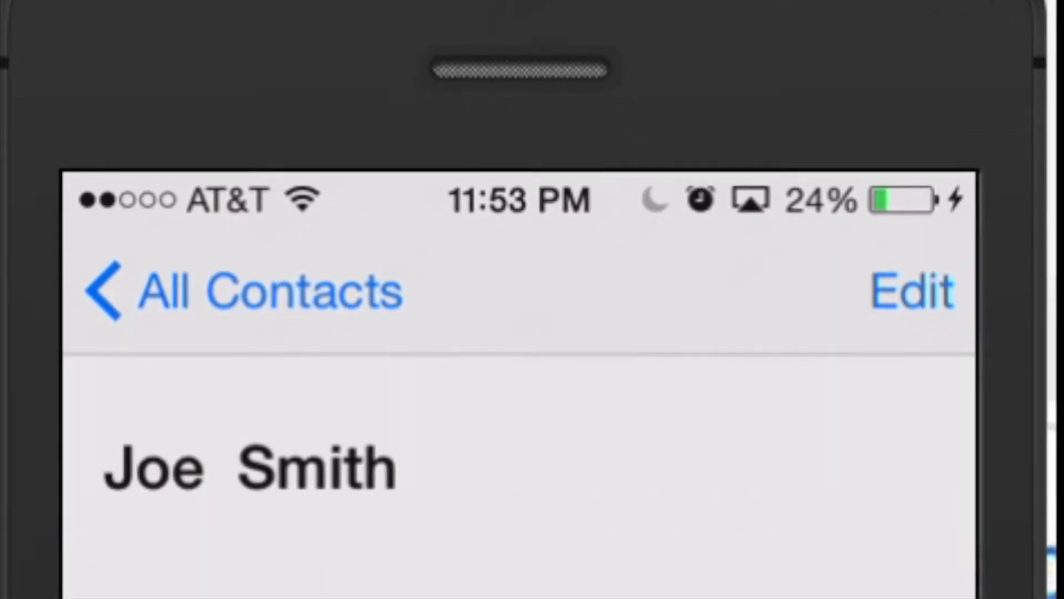
Launch the Contacts app from the iPad home screen to display Eva's card.
{"action": "left_click", "coordinate": [251, 472]}
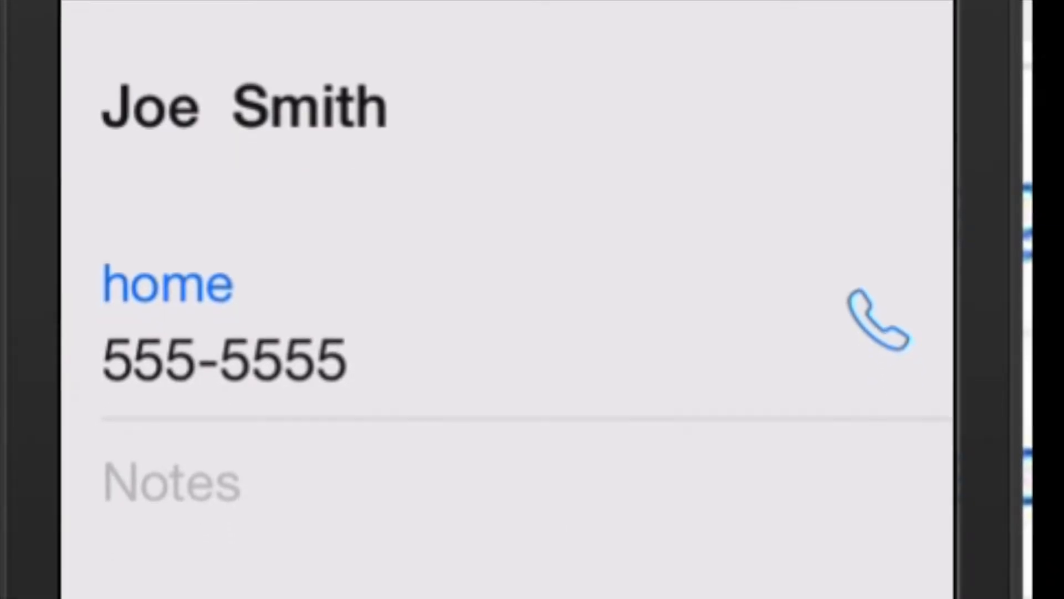
{"action": "scroll", "scroll_direction": "down", "scroll_amount": 3}
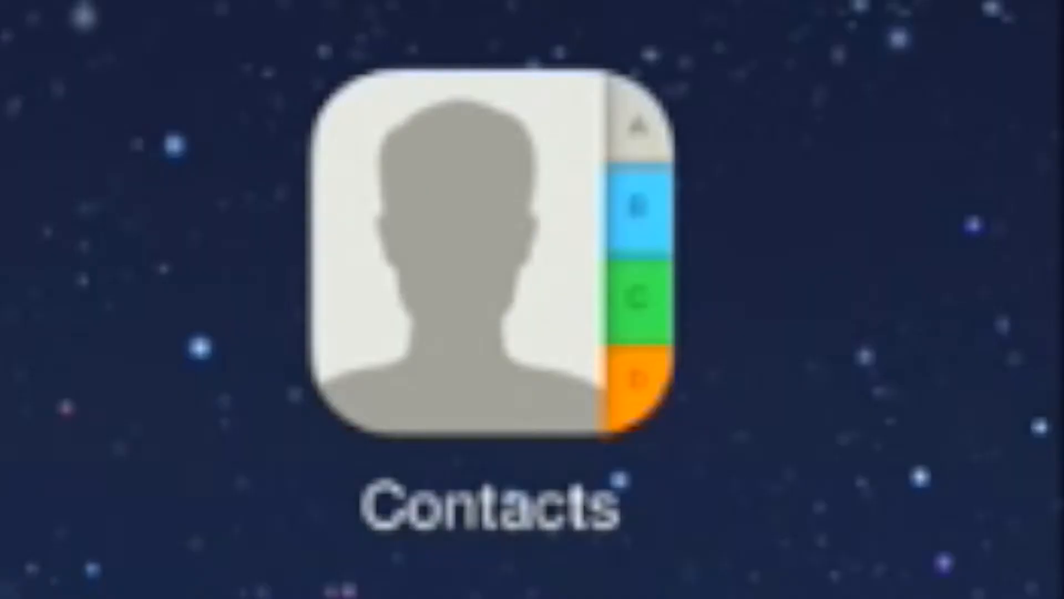
{"action": "left_click", "coordinate": [477, 261]}
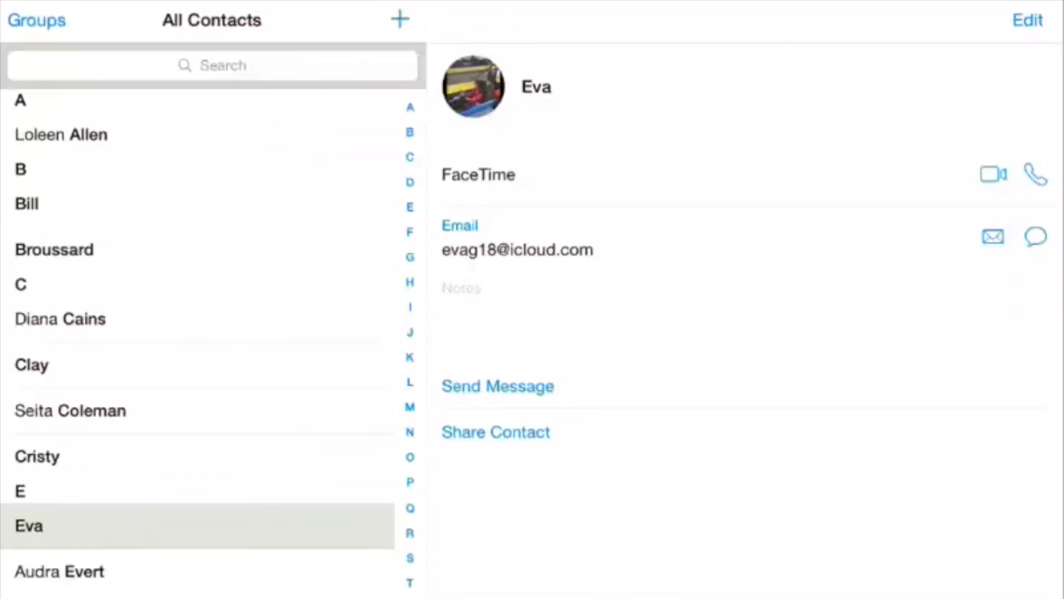
{"action": "left_click", "coordinate": [495, 432]}
{"action": "type", "text": "c"}
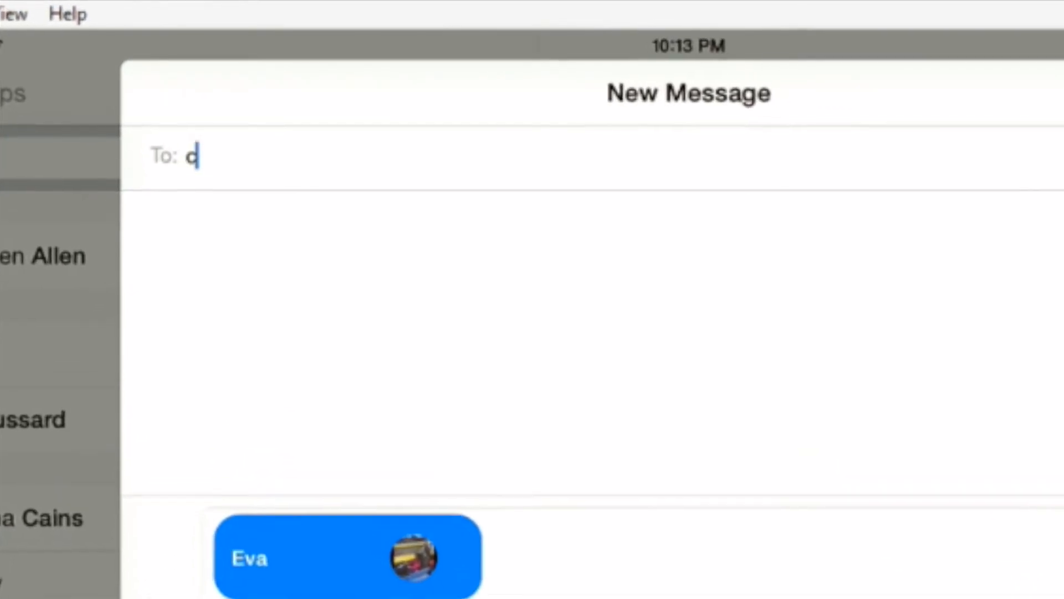
Address the iMessage to Cristy and send Eva's contact card.
{"action": "type", "text": "r"}
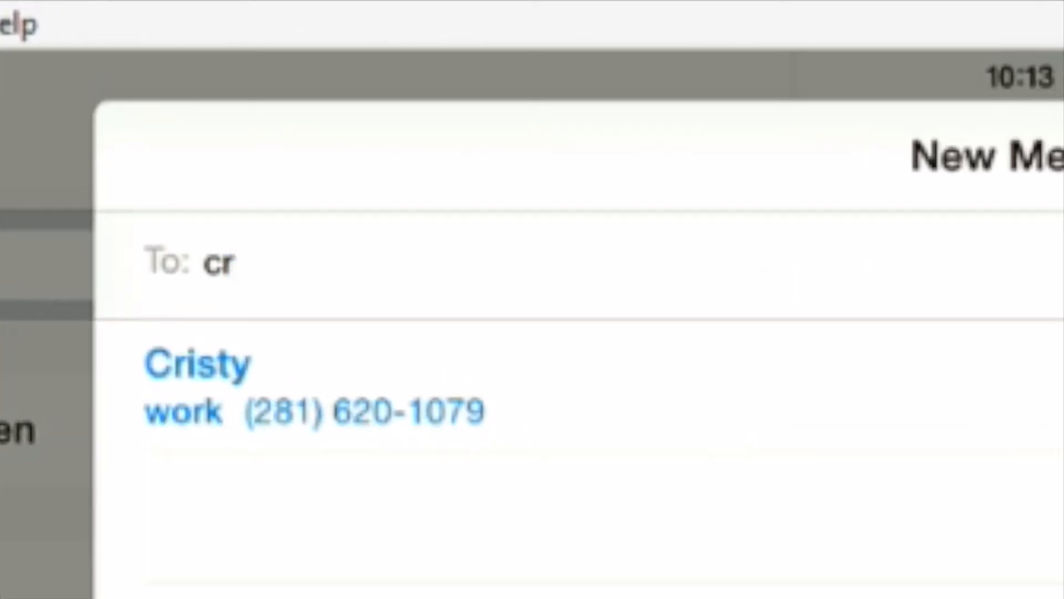
{"action": "left_click", "coordinate": [197, 363]}
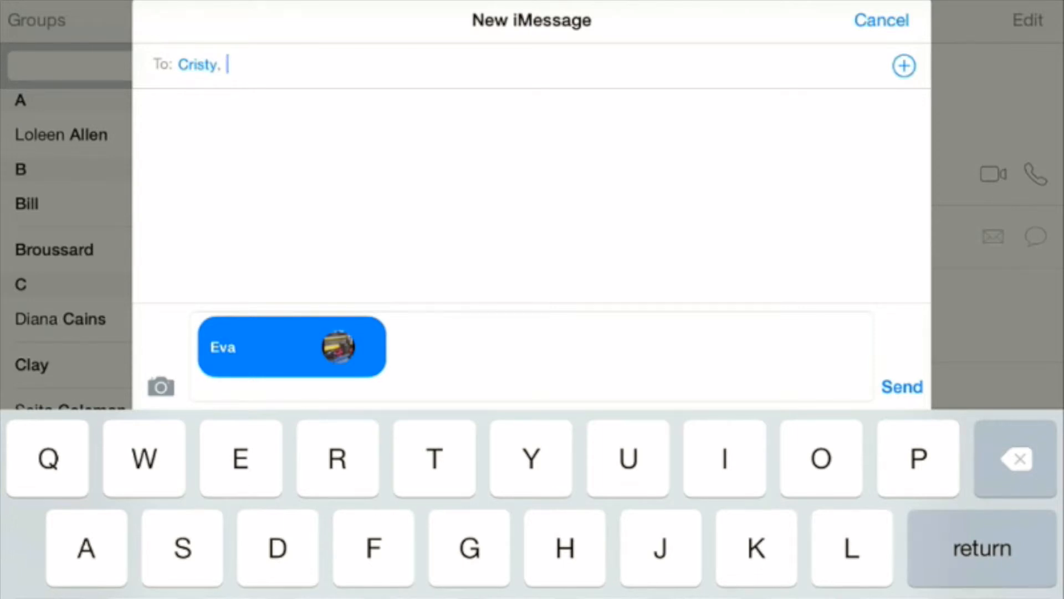
{"action": "left_click", "coordinate": [881, 19]}
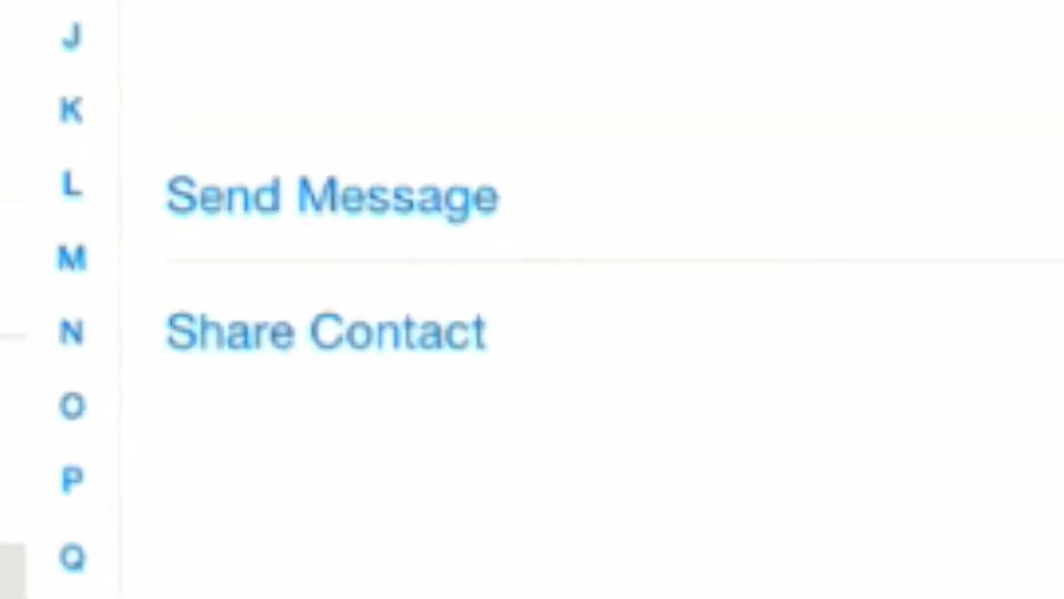
Share Eva's card through Mail as Eva.vcf, addressed to Cristy.
{"action": "left_click", "coordinate": [495, 432]}
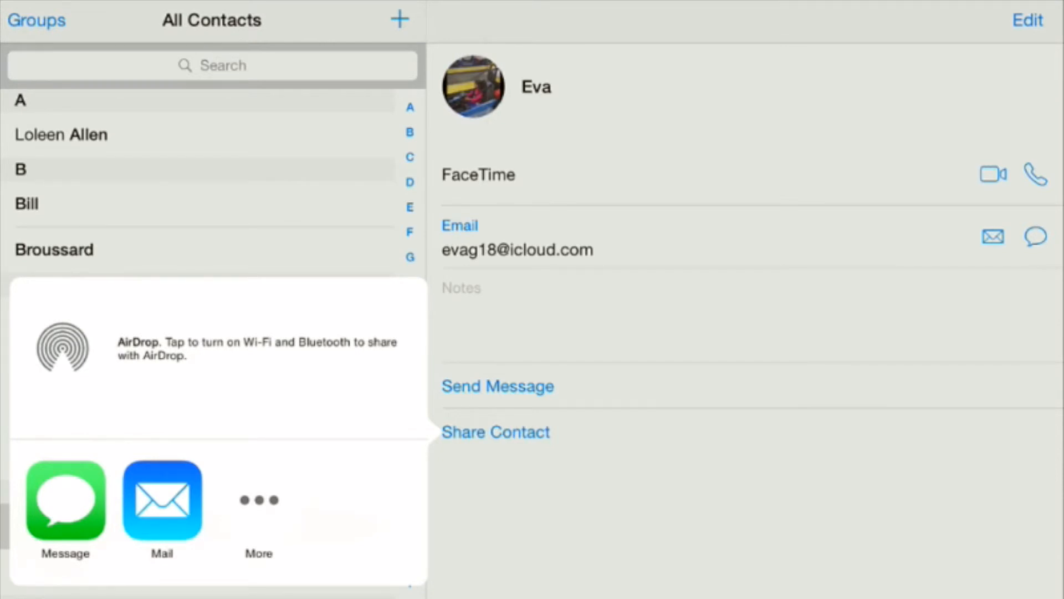
{"action": "left_click", "coordinate": [161, 499]}
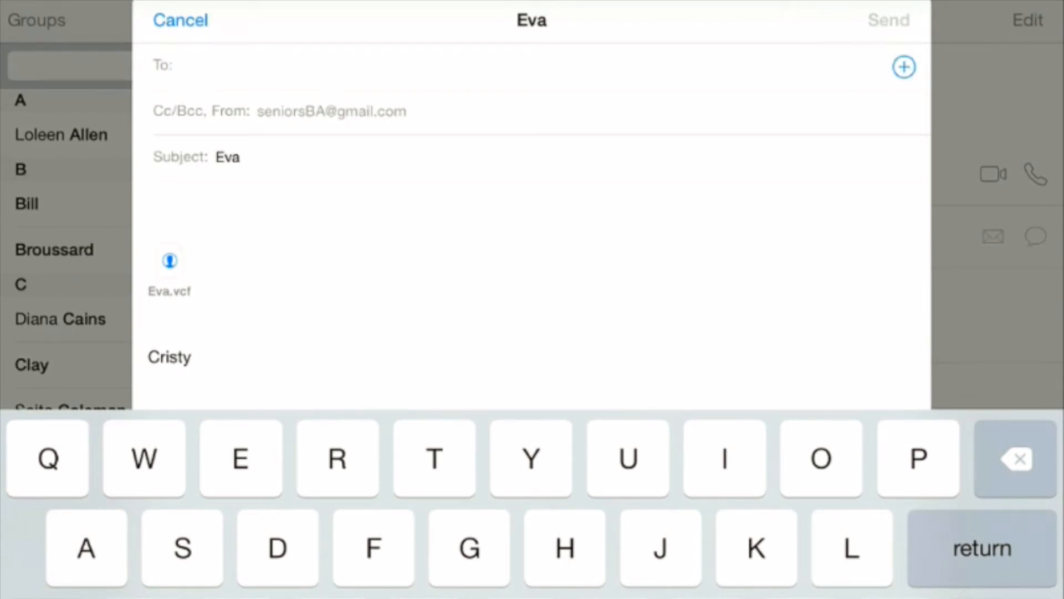
{"action": "type", "text": "c"}
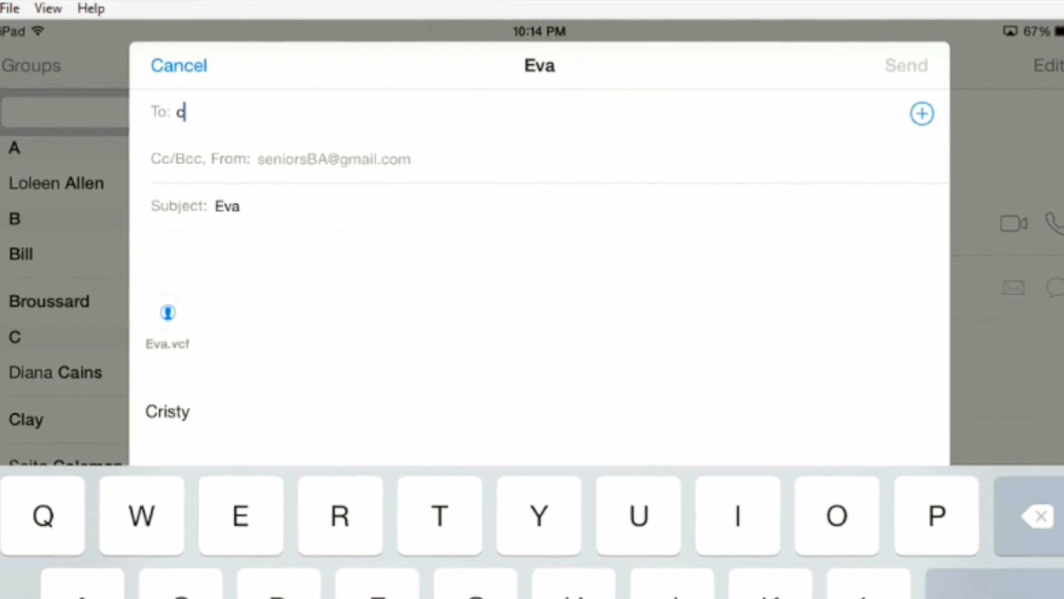
{"action": "type", "text": "r"}
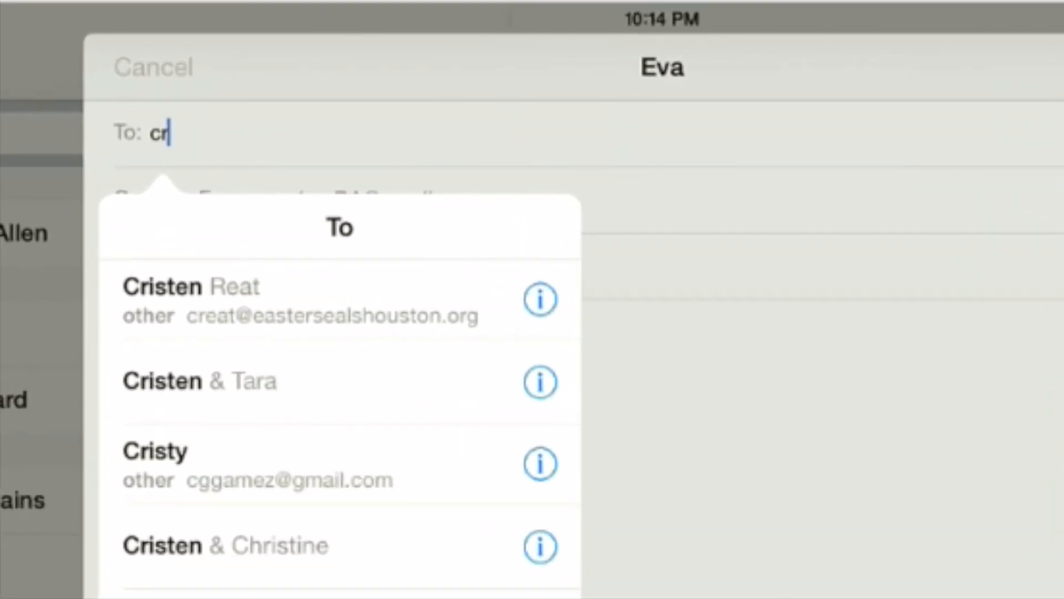
{"action": "left_click", "coordinate": [156, 451]}
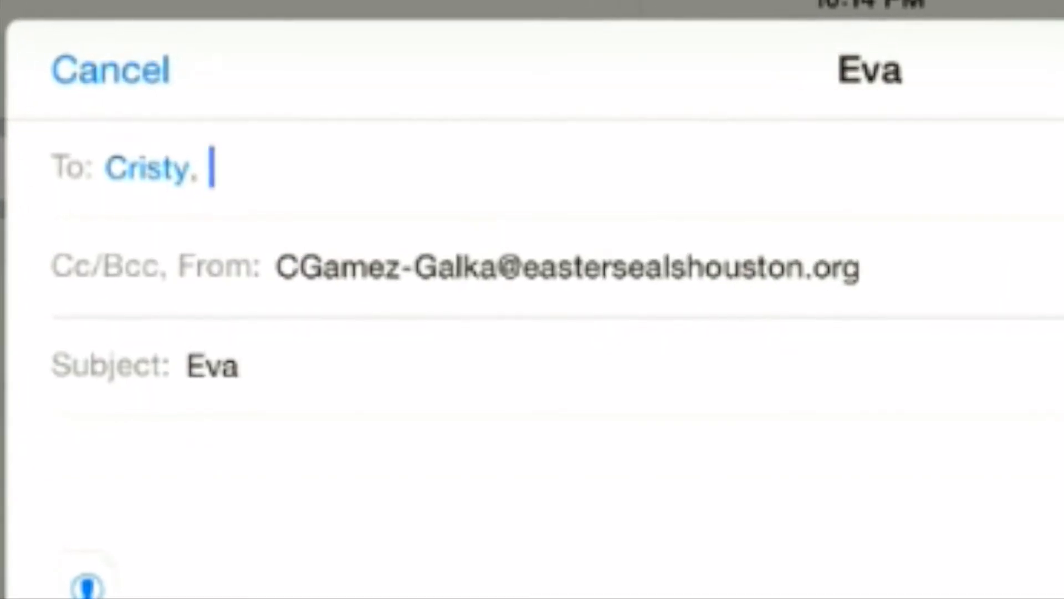